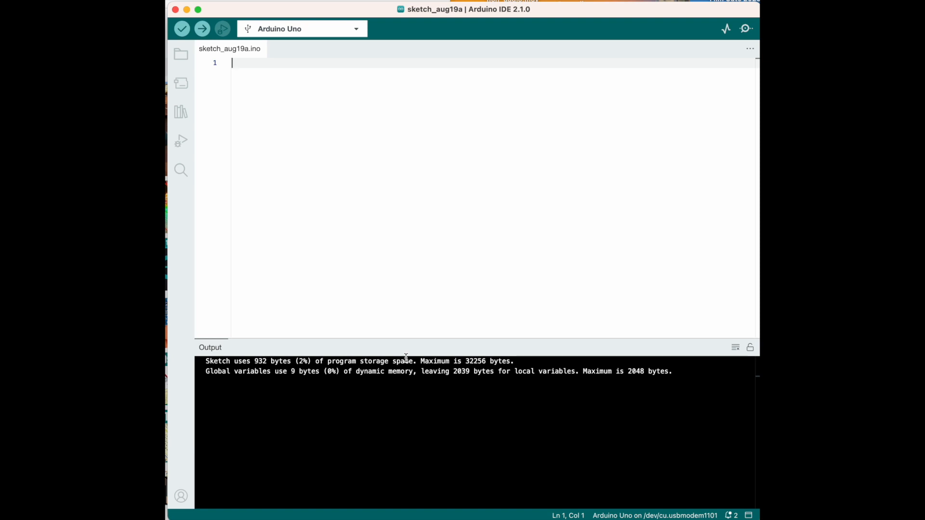
Type '#define led_pin 8' as the sketch's first line
text(d)
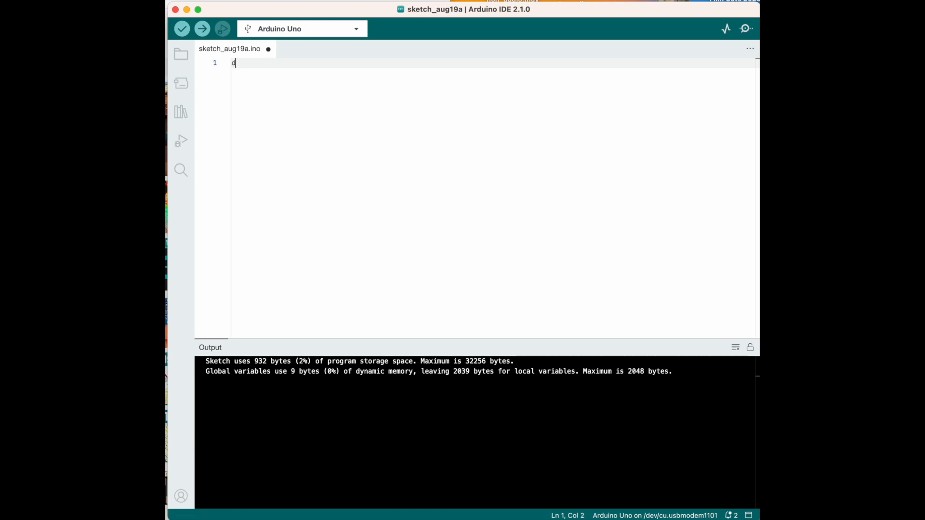
text(#defi)
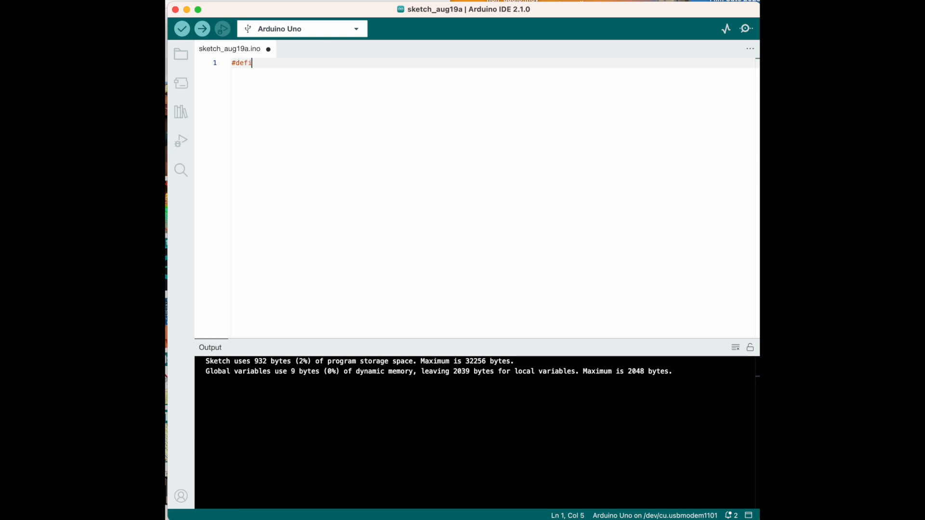
text(ne led)
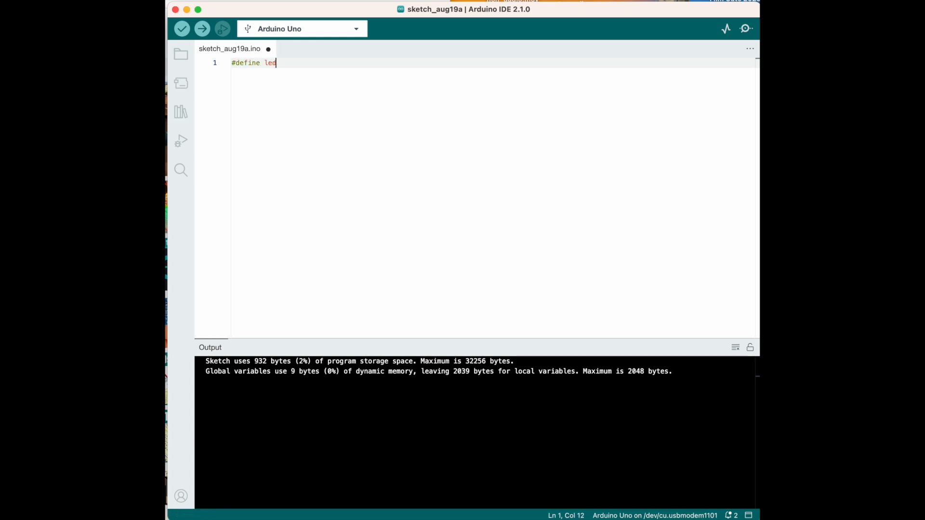
text(_pin)
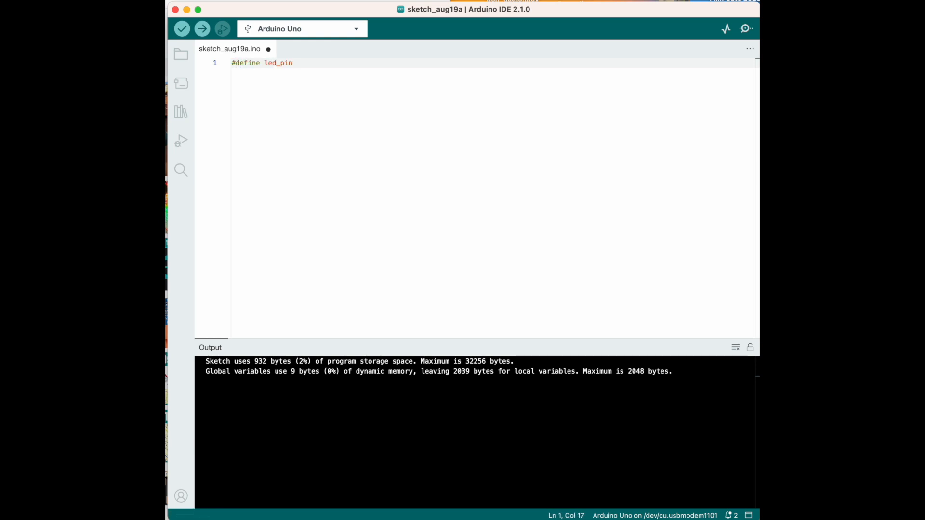
text(8)
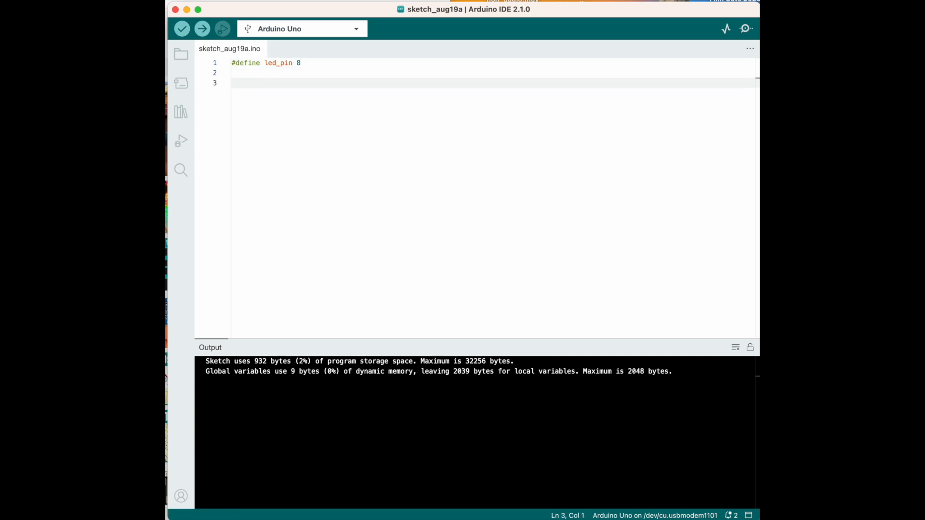
Write a void setup() function containing pinMode(led_pin, OUTPUT);
text(void)
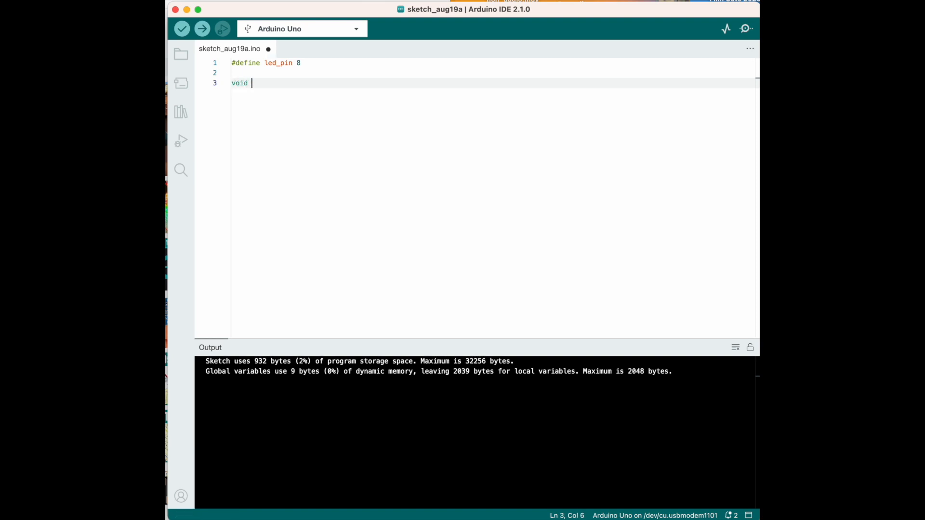
text(setup(){)
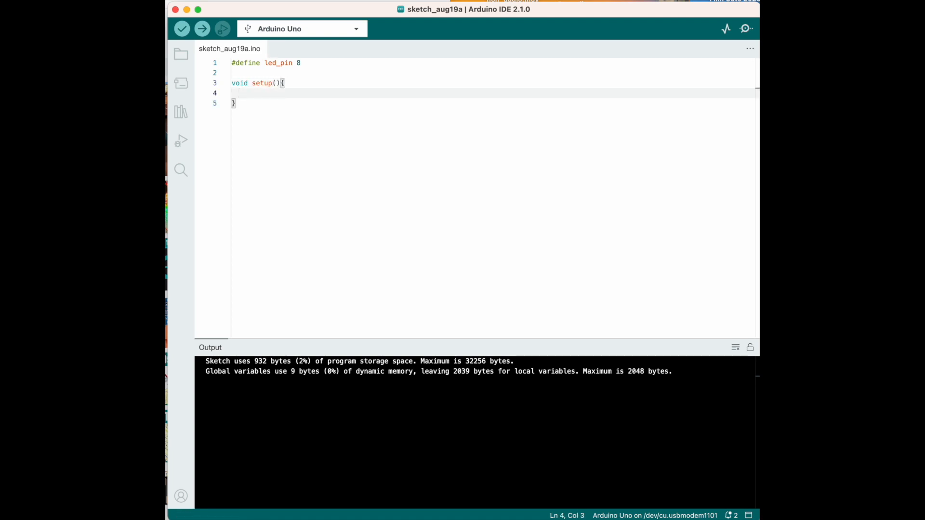
text(pinM)
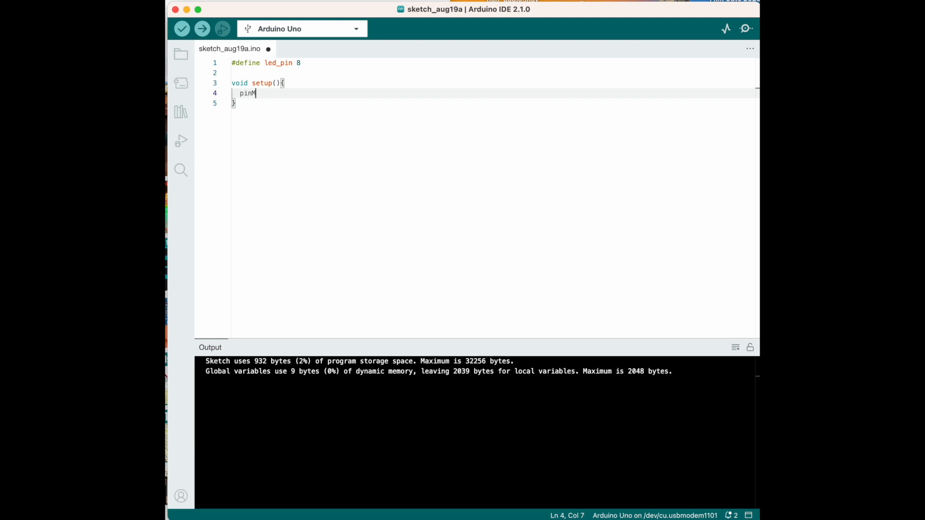
text(Mode)
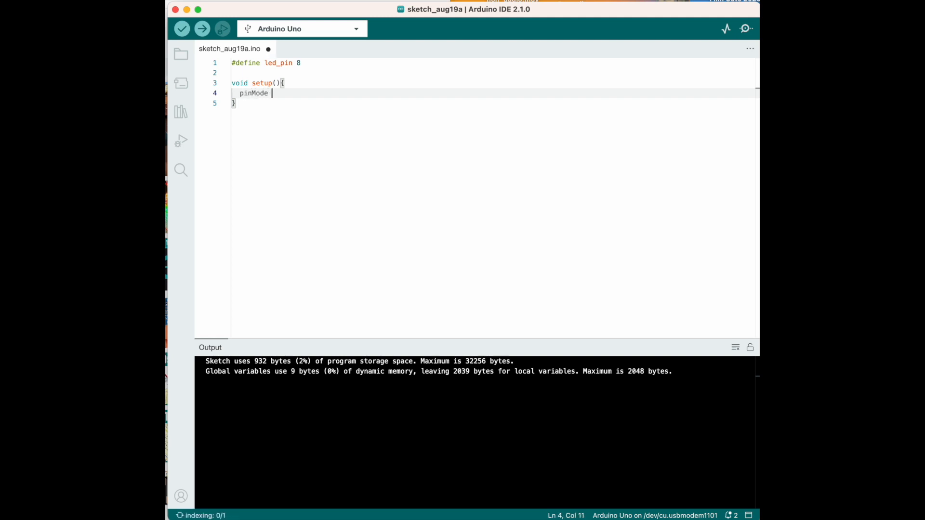
text((led_pin)
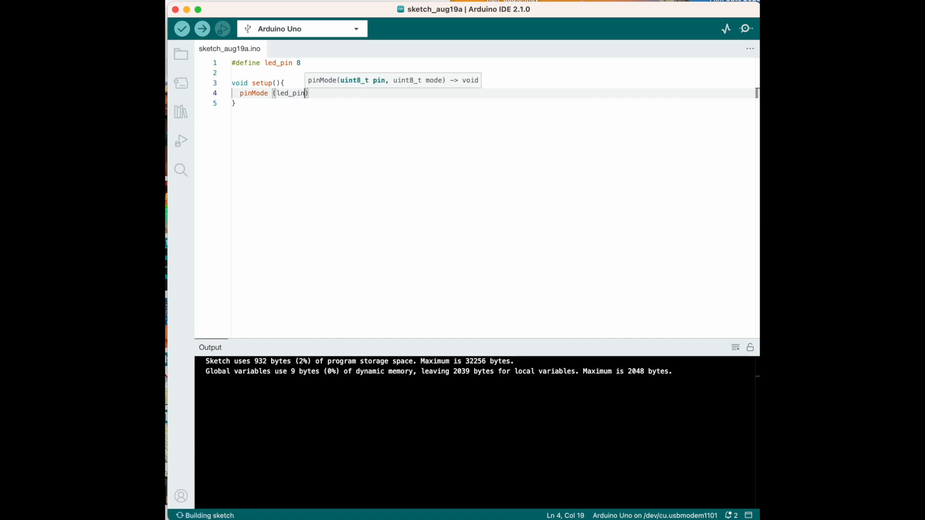
text(, OU)
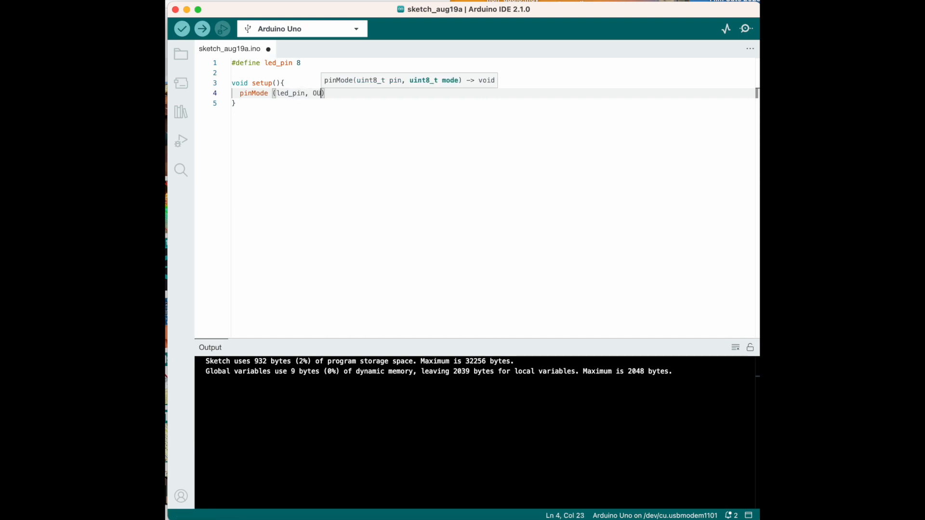
text(TPUT)
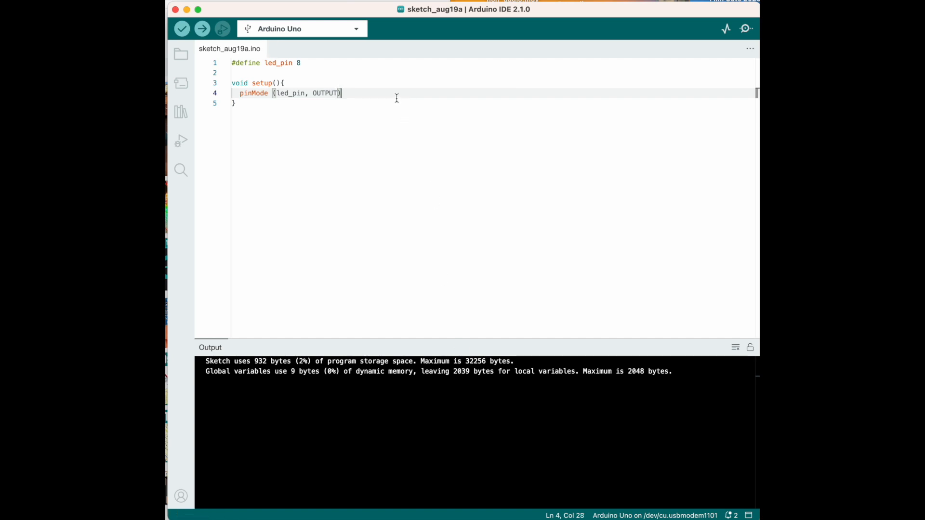
text(;)
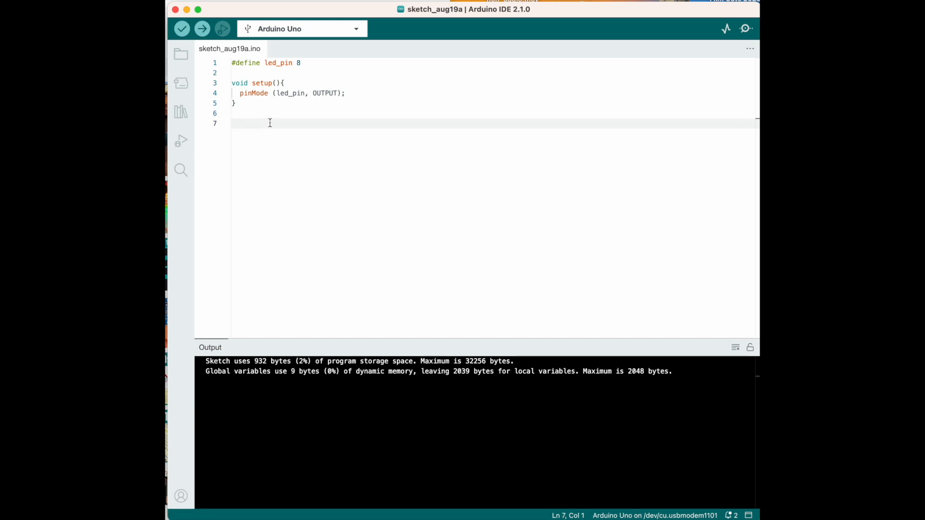
Add void loop() whose first statement is digitalWrite(led_pin, HIGH);
text(vo)
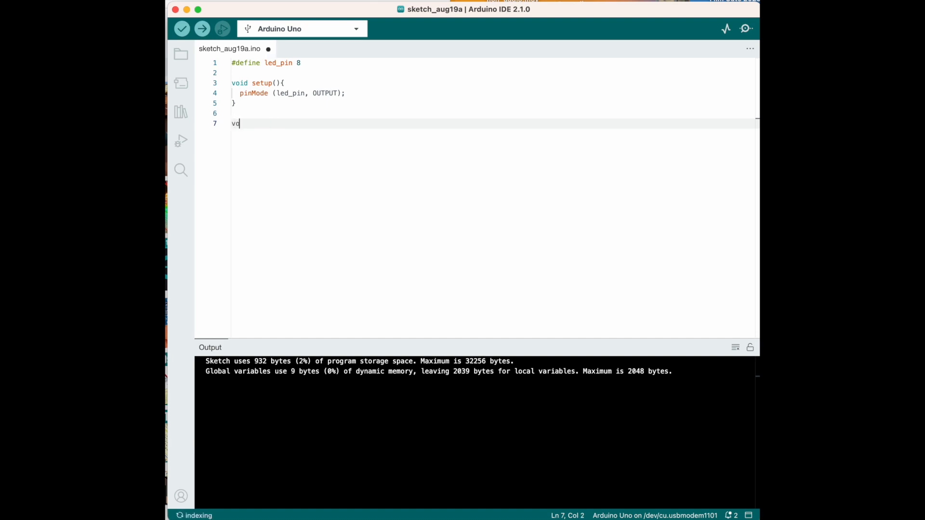
text(id loop)
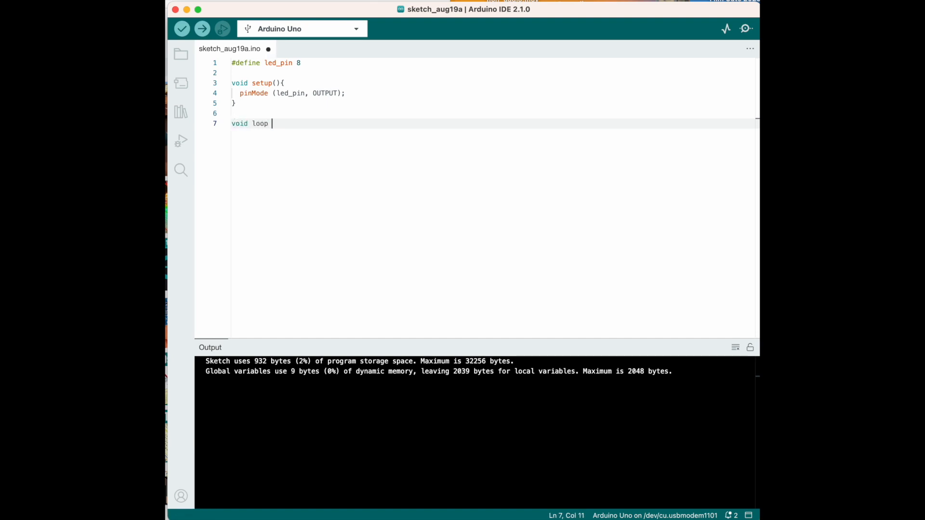
text(())
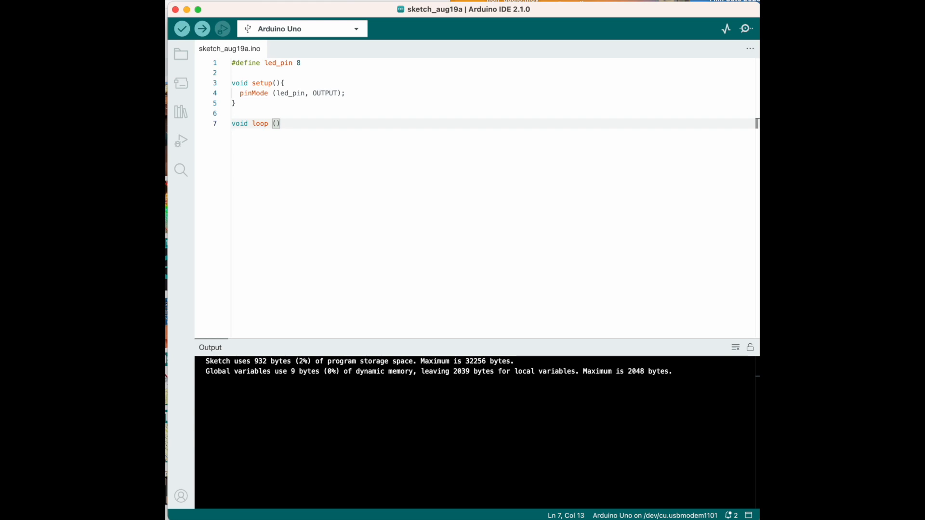
text({)
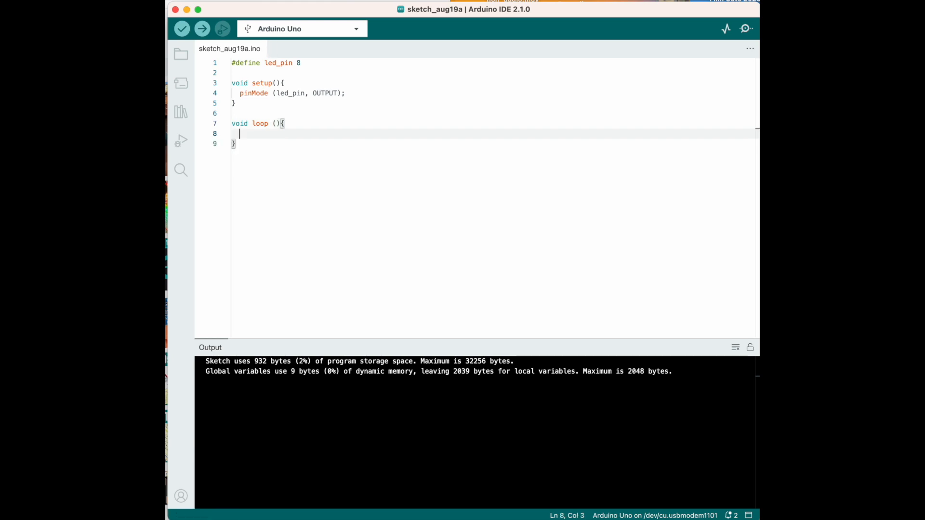
text(d)
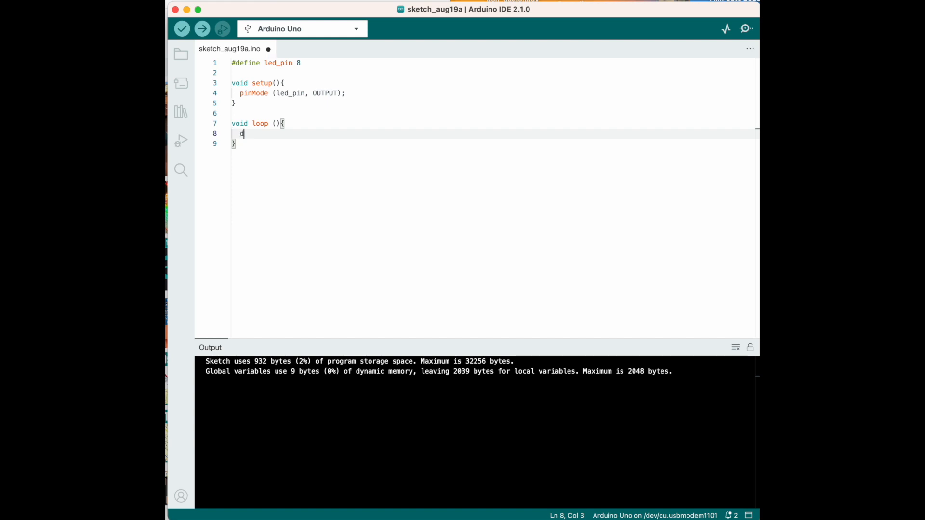
text(digitalWrite)
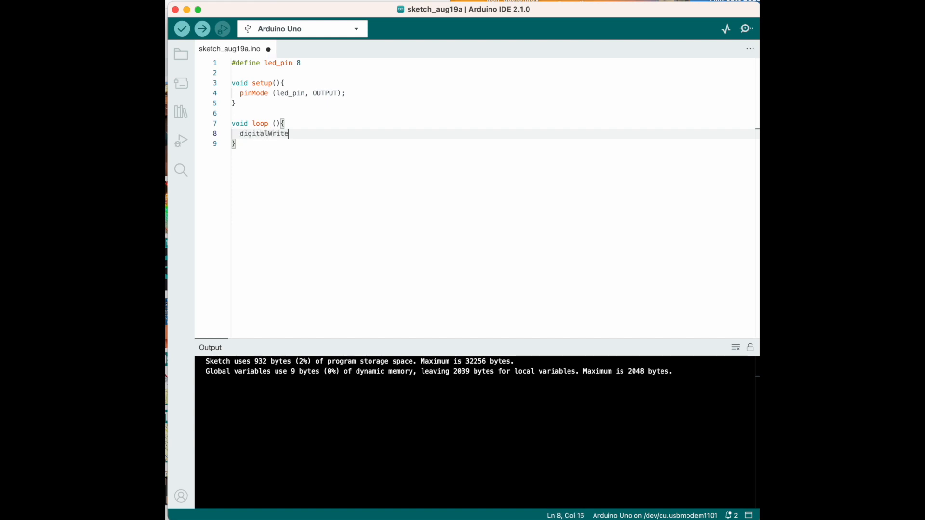
text((led)
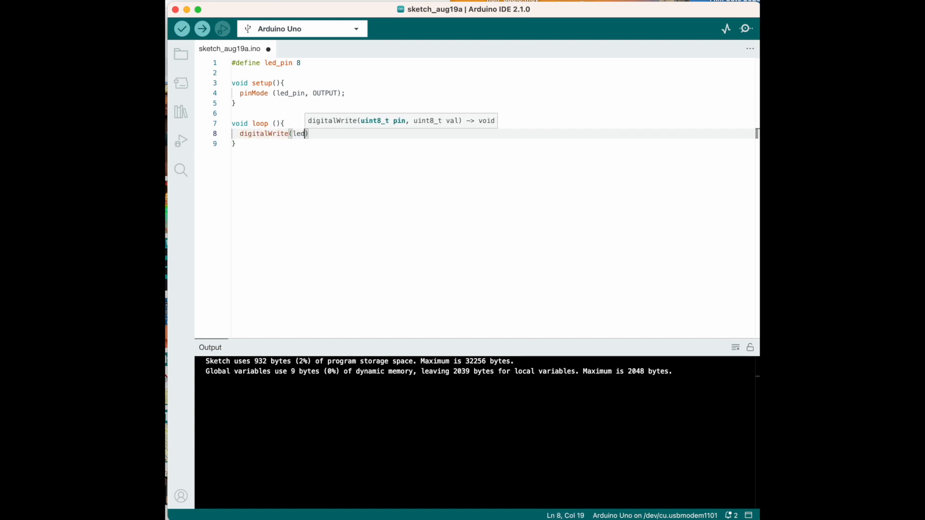
text(_pin)
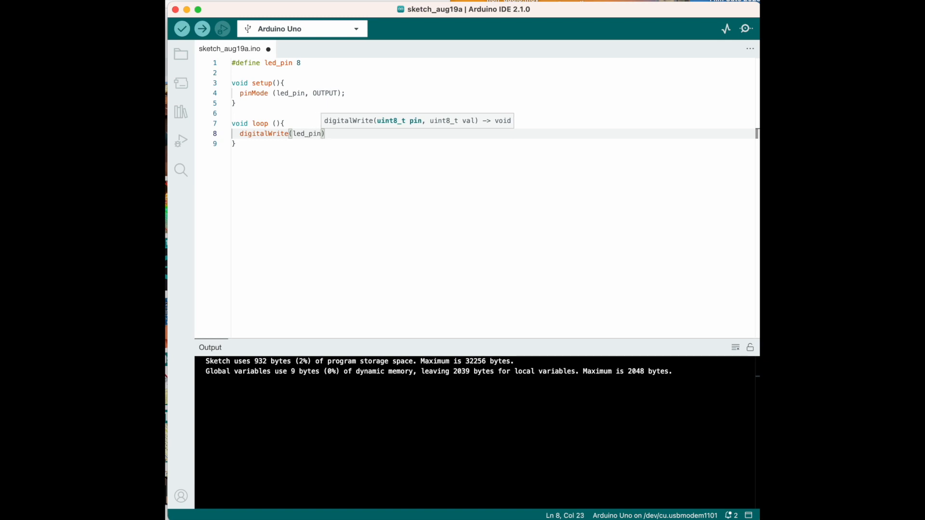
text(, HIGH)
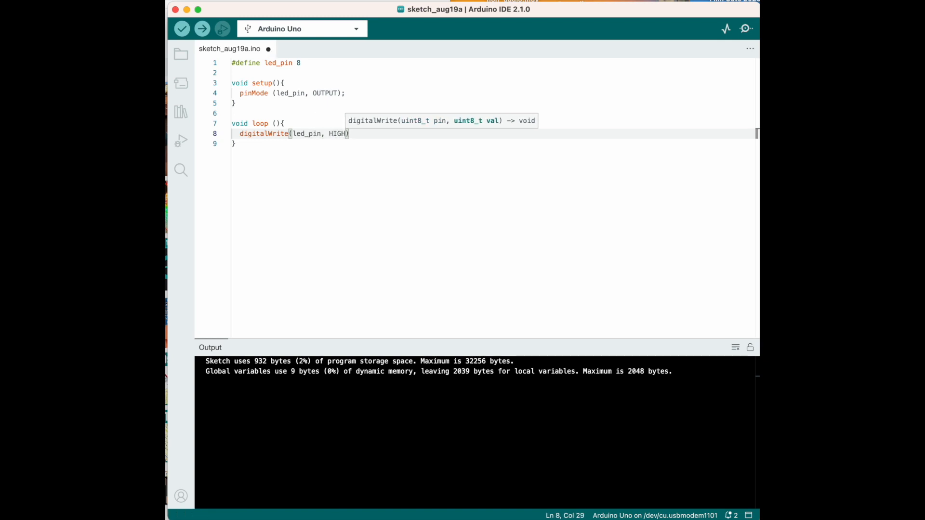
text(;)
text(de)
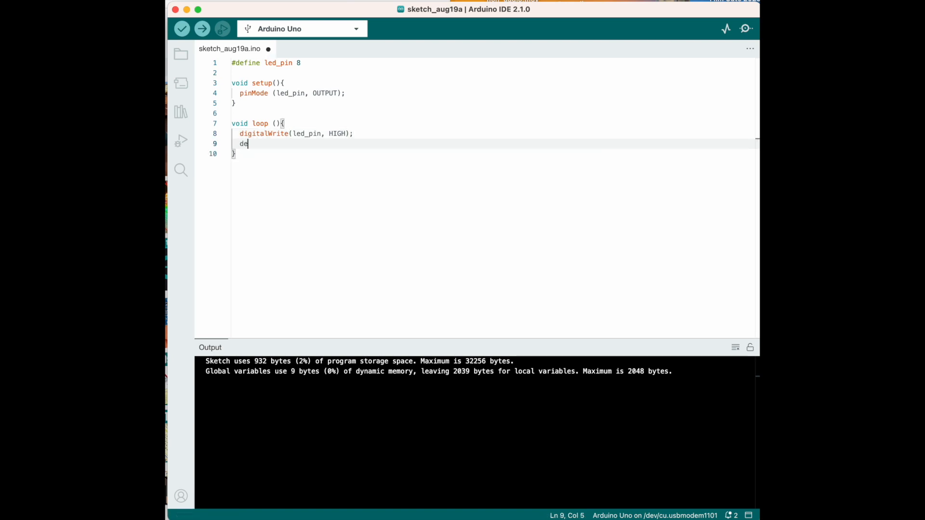
Finish delay(1000) with a '// wait a second' comment and save the sketch
text(lay(100)
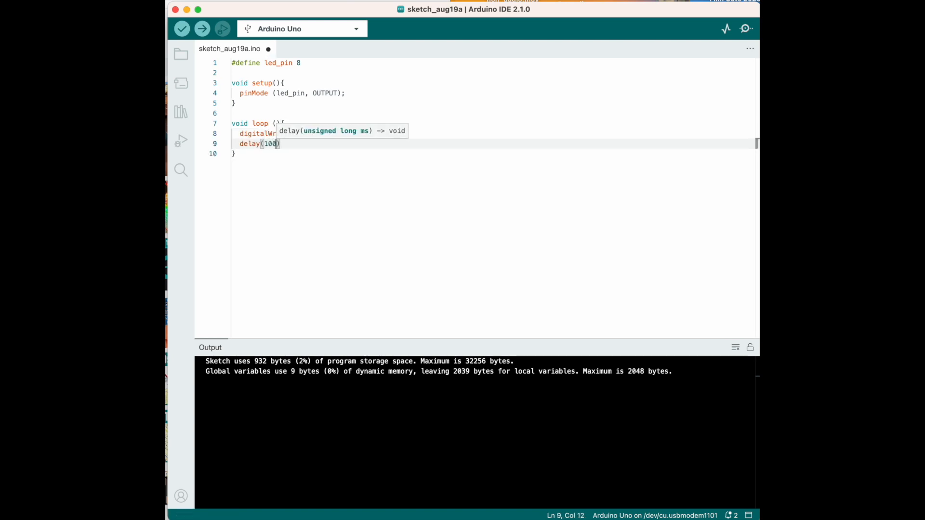
text(0)
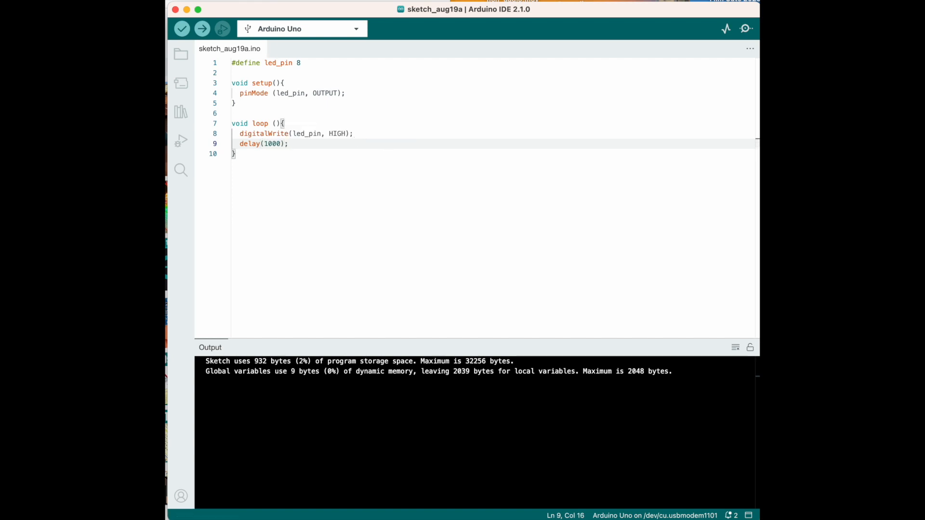
text(//)
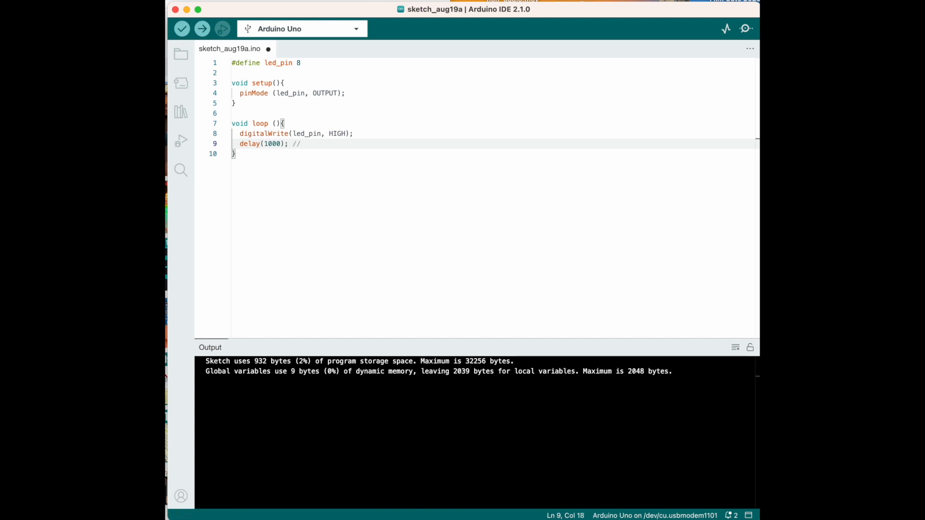
key(Cmd+s)
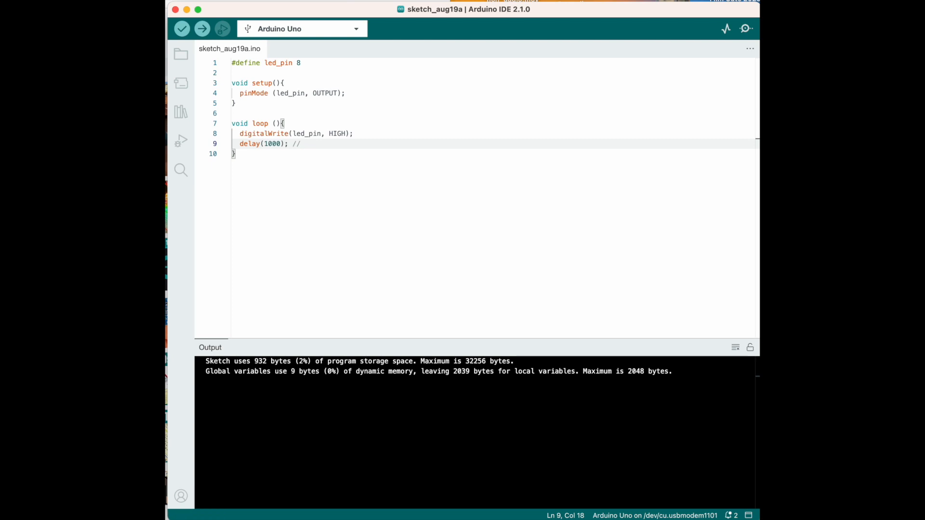
text(wait)
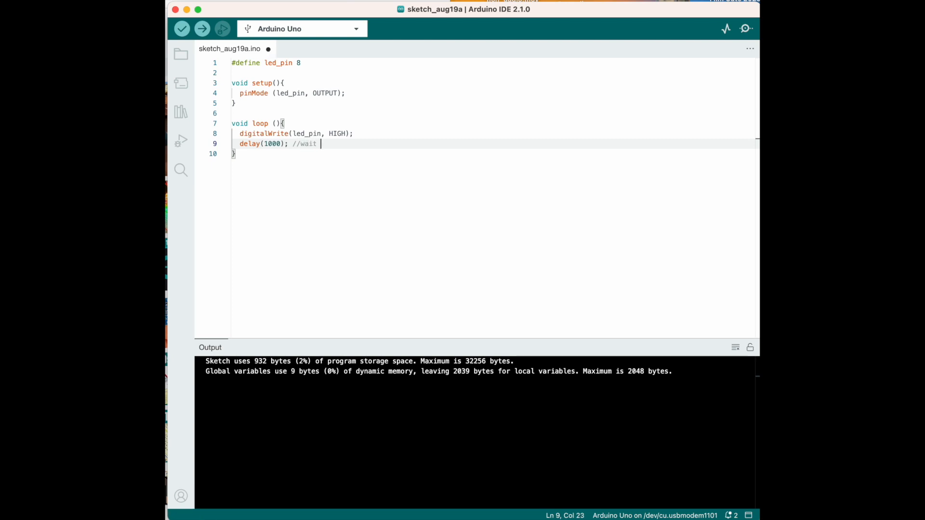
text(a second)
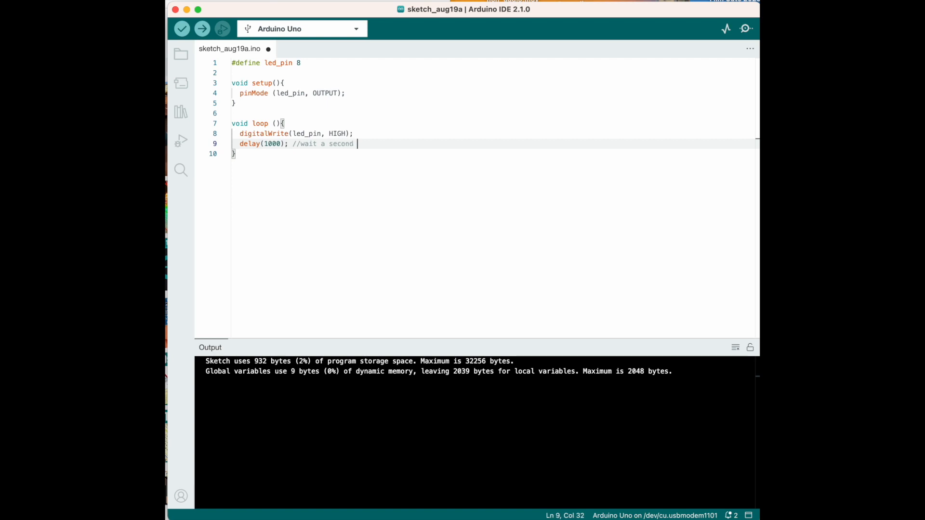
key(Cmd+s)
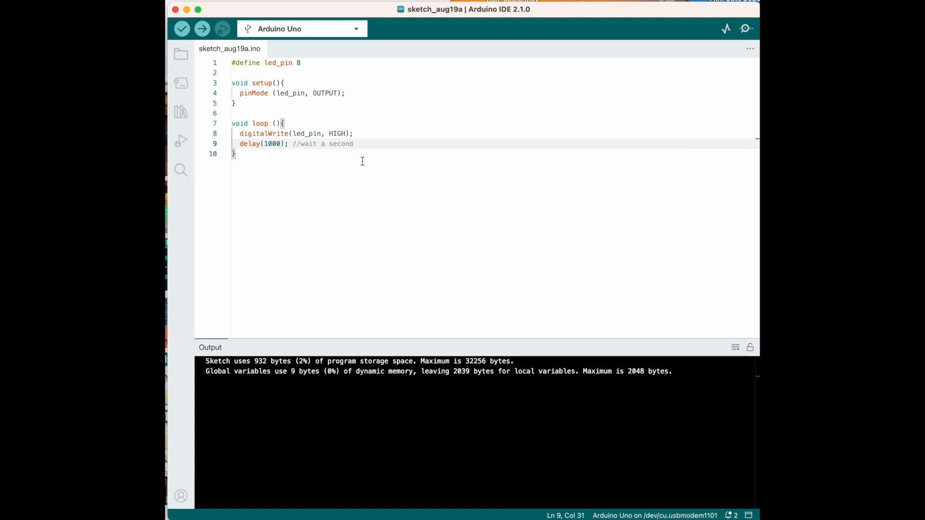
Add digitalWrite(led_pin, LOW); and delay(1000); followed by a blank line
key(Enter)
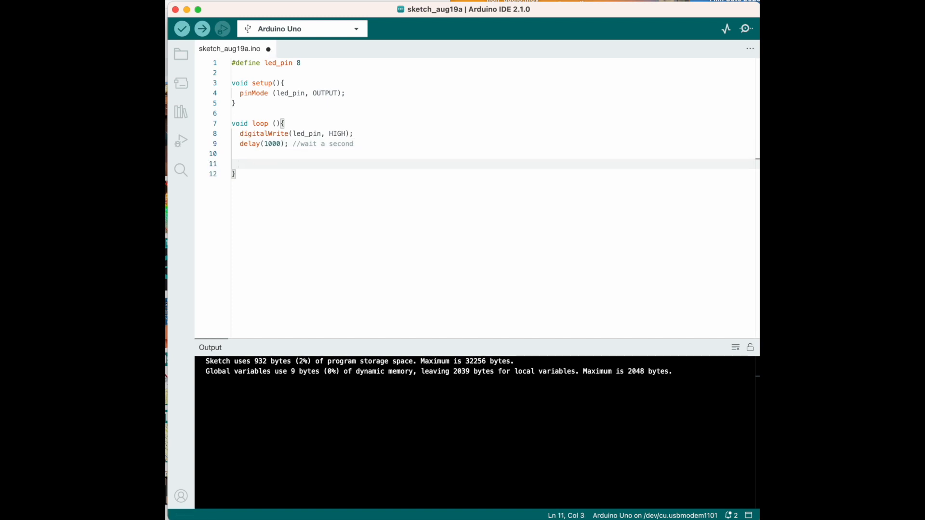
key(cmd+s)
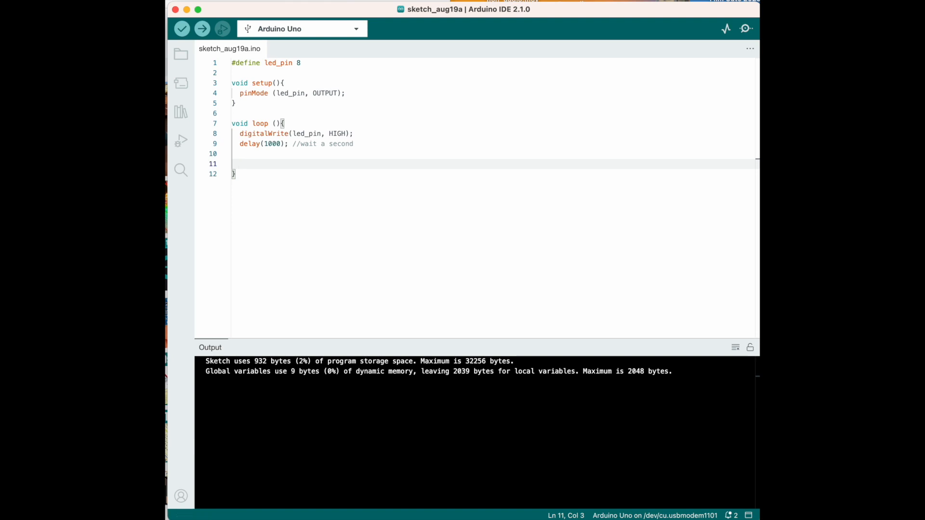
text(dig)
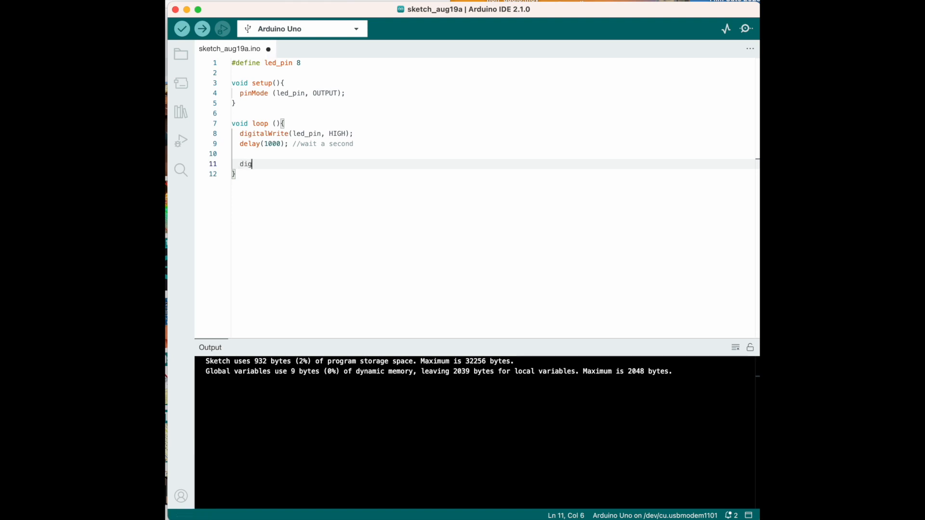
text(italWrite)
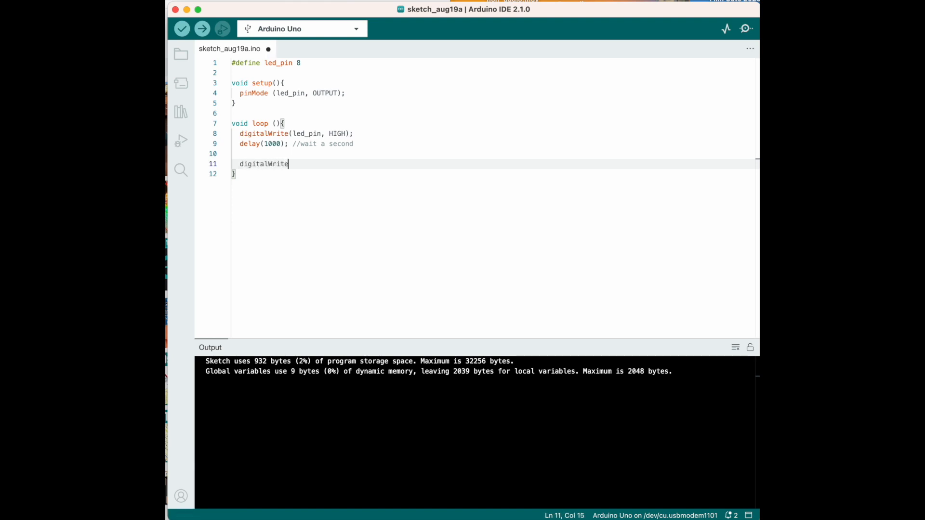
text((led_pin)
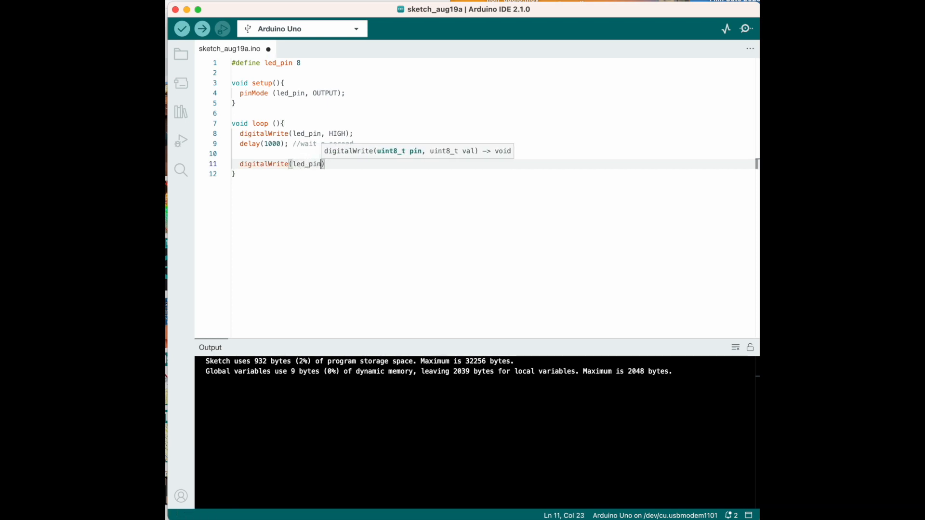
text(, LOW)
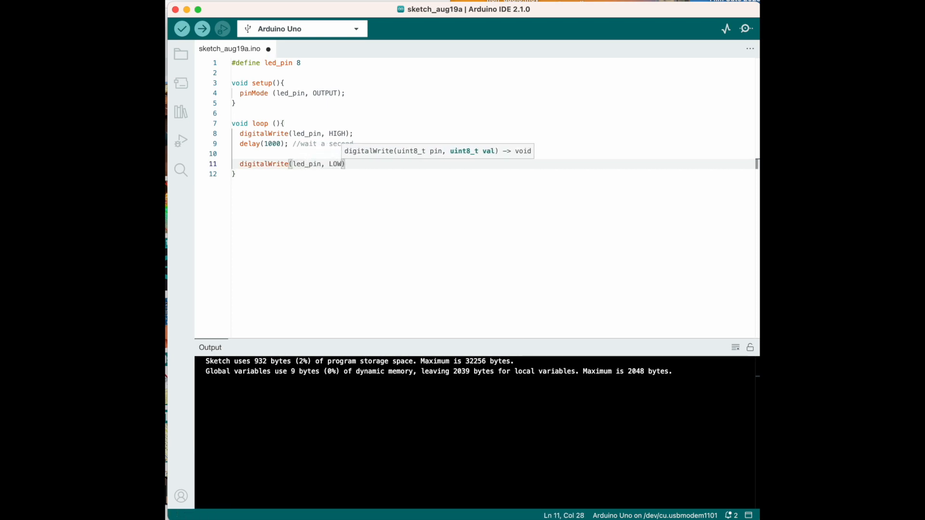
text(;)
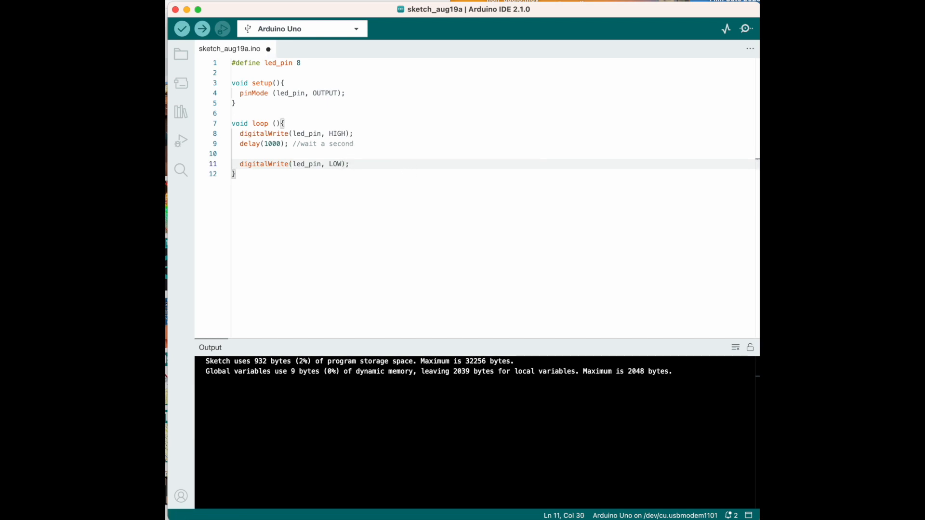
text(del)
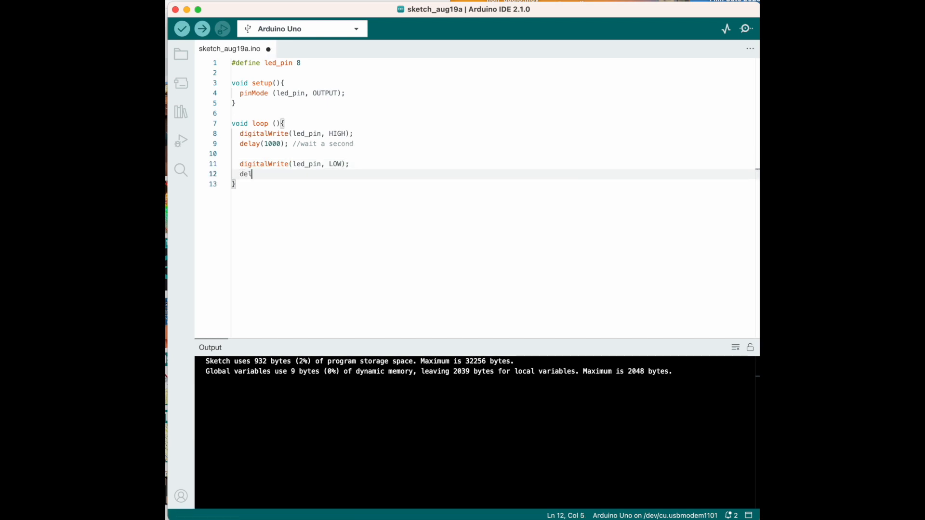
text(ay()
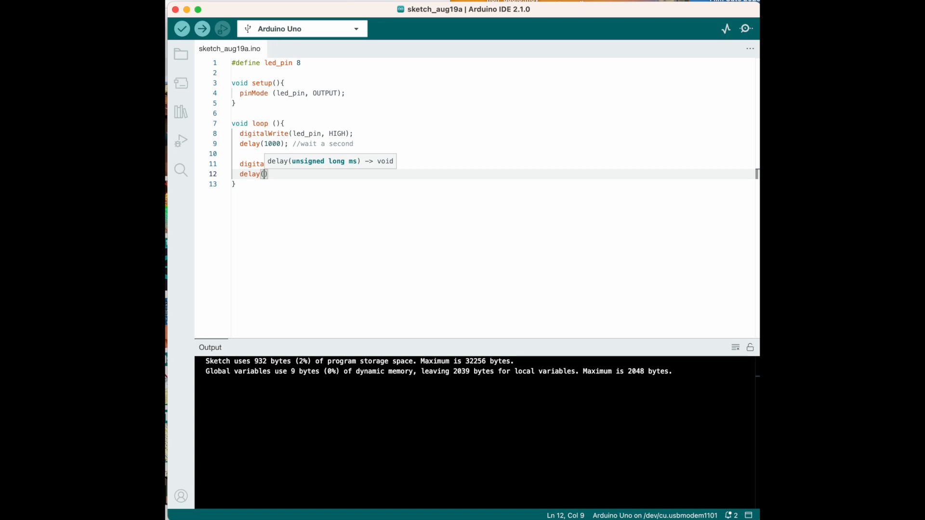
text(1000)
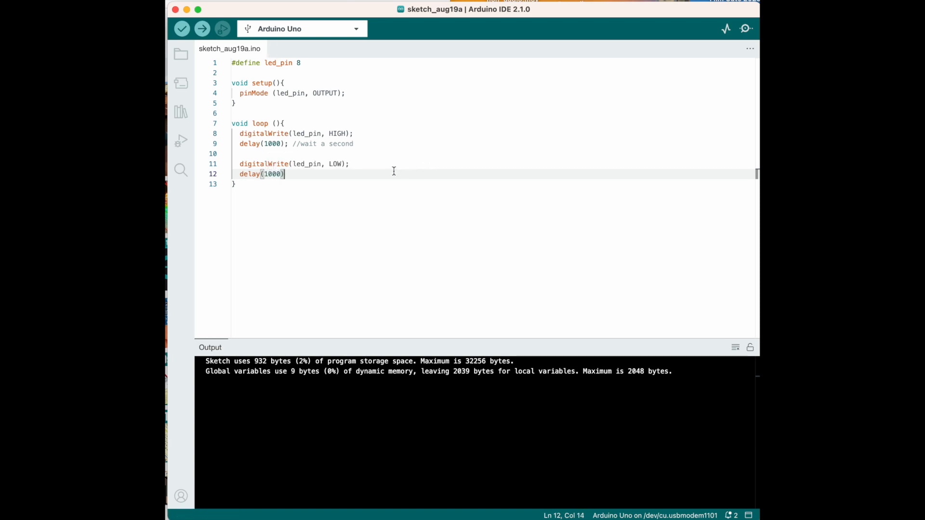
text(;)
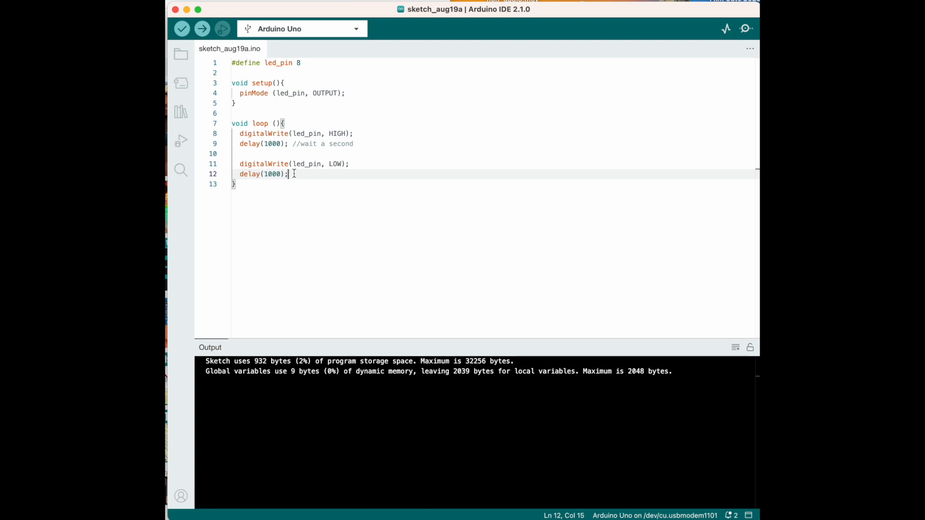
key(Enter)
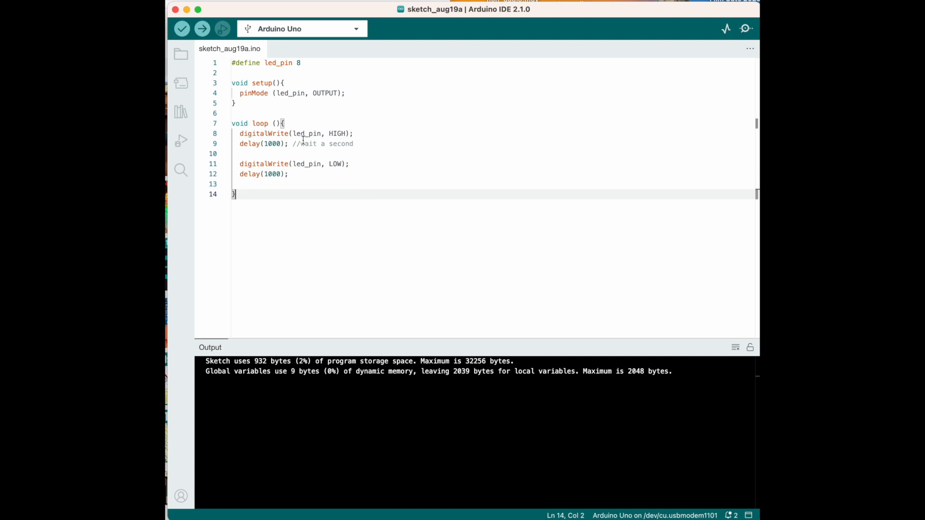
mouse_move(337, 135)
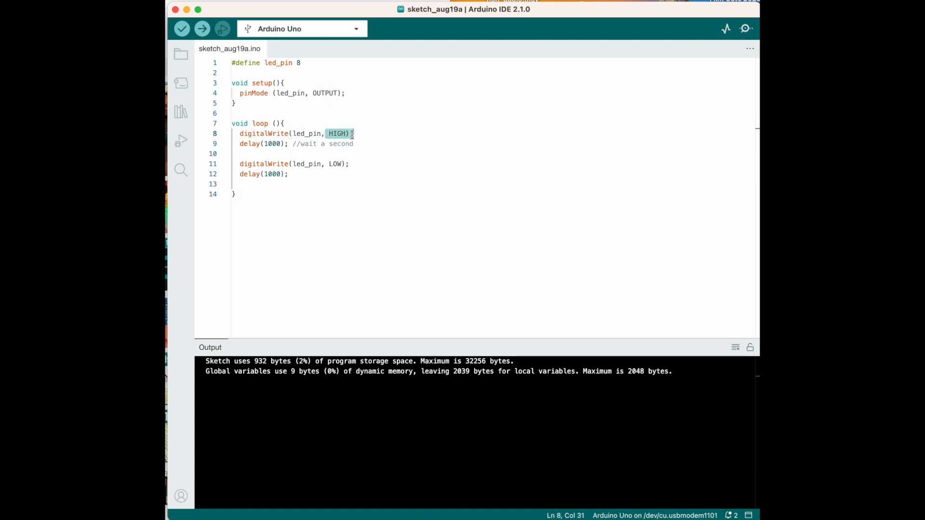
Comment the LOW line '// LED OFF' and the HIGH line '//LED ON'
click(351, 163)
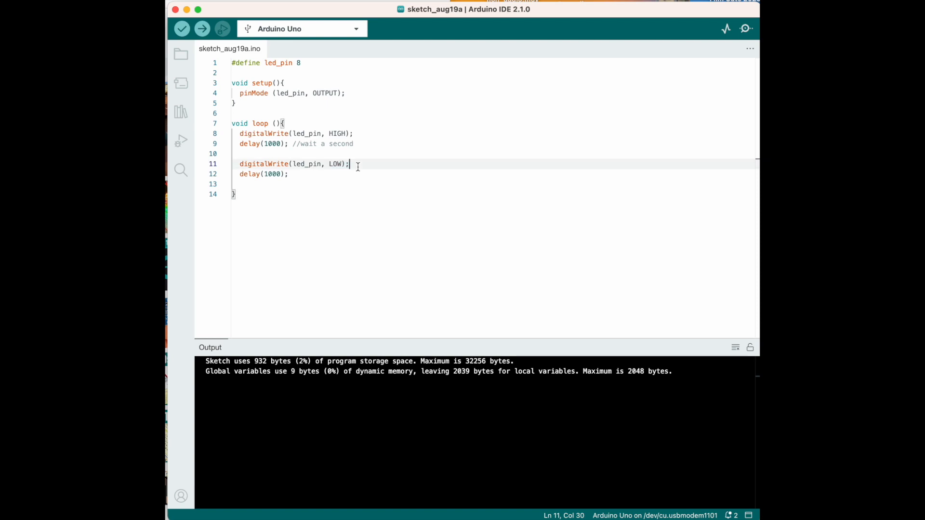
text(// LED OFF)
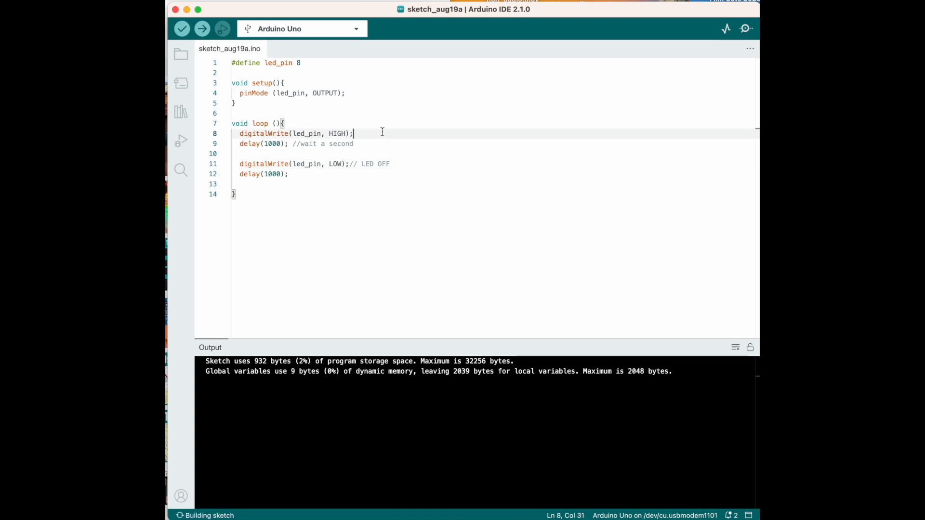
text(//)
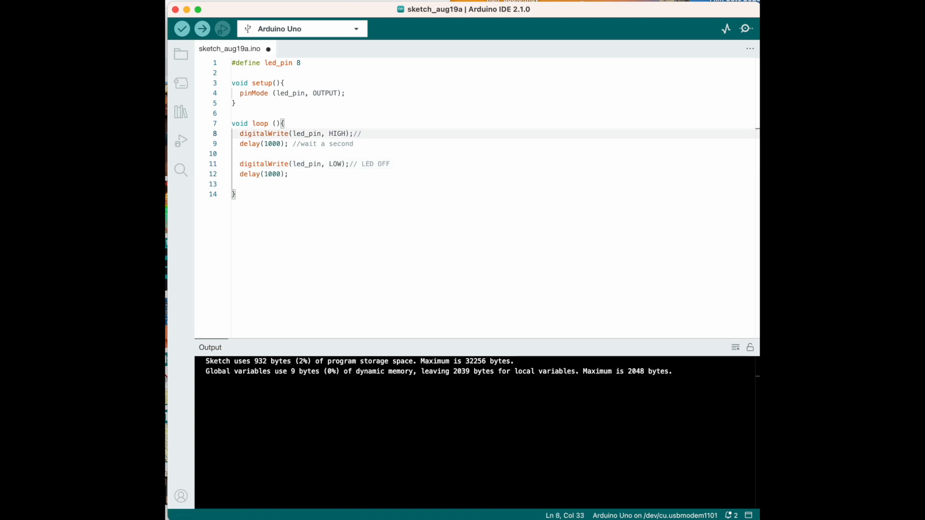
text(LED ON)
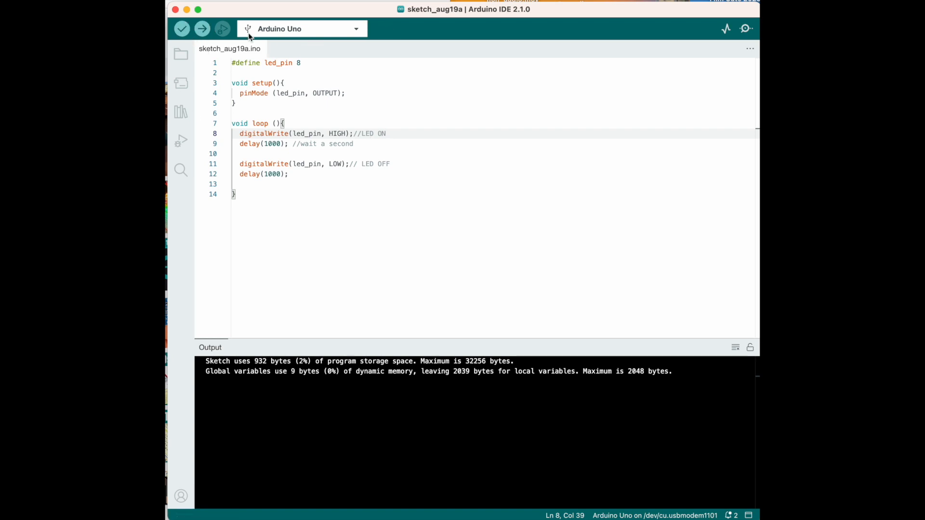
mouse_move(183, 28)
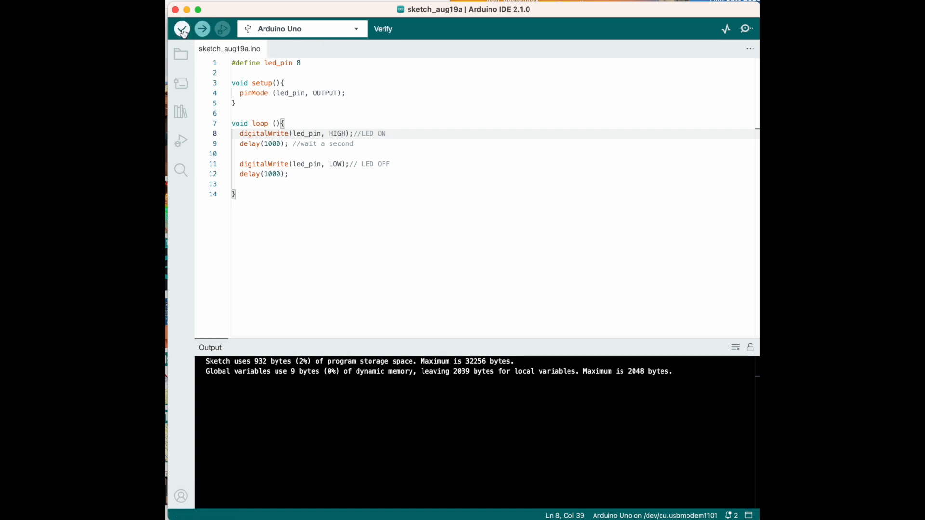
Verify the commented sketch (924 bytes) and start uploading it
click(181, 28)
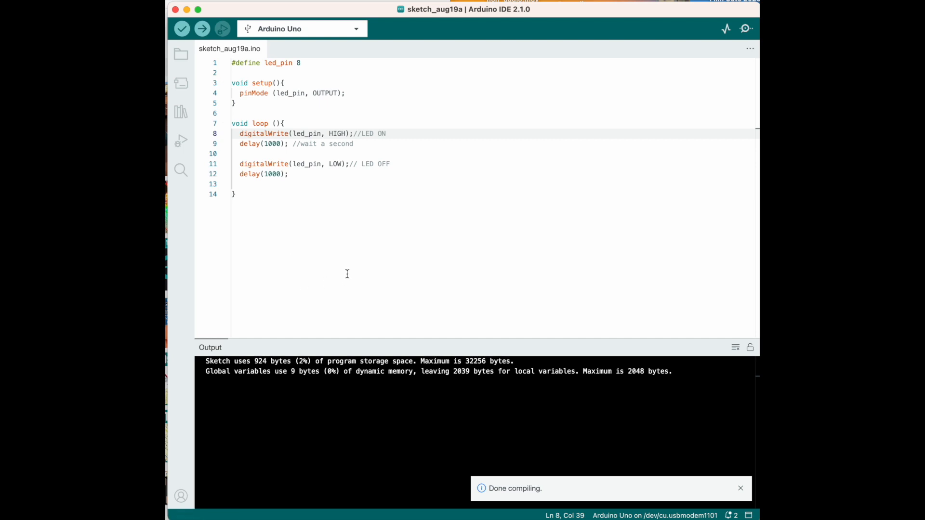
mouse_move(202, 29)
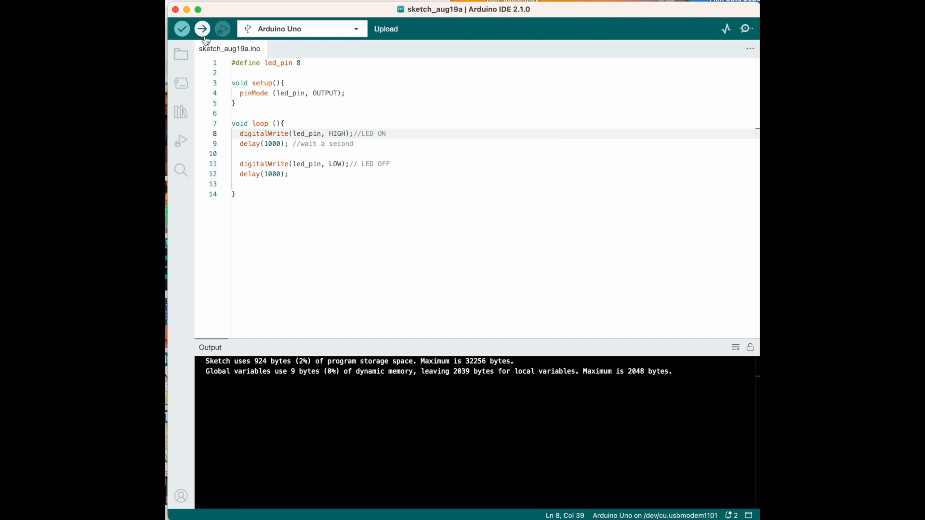
click(202, 28)
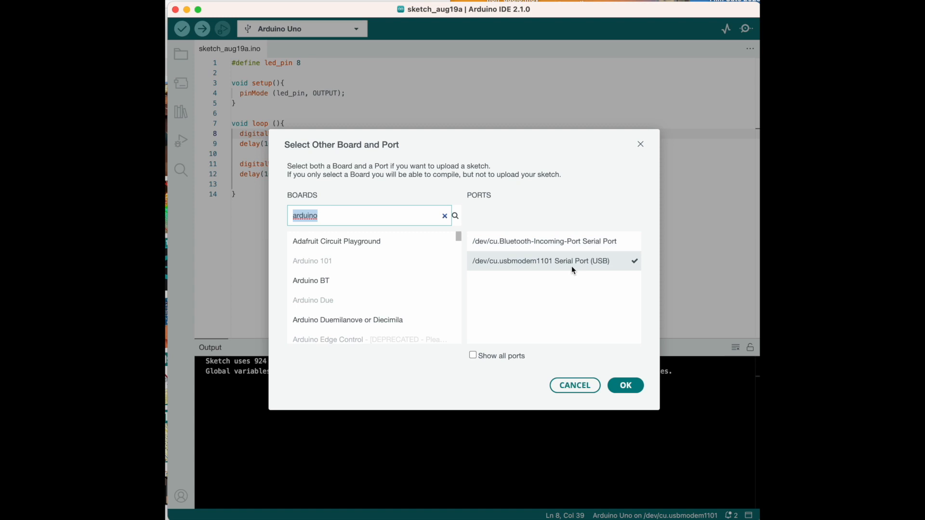
mouse_move(593, 251)
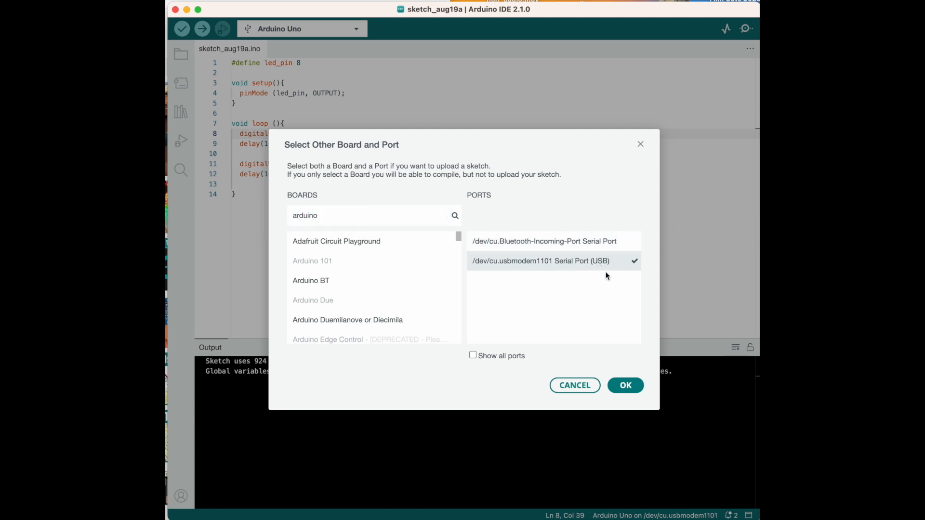
Confirm the /dev/cu.usbmodem1101 port for the board and close the dialog
click(625, 386)
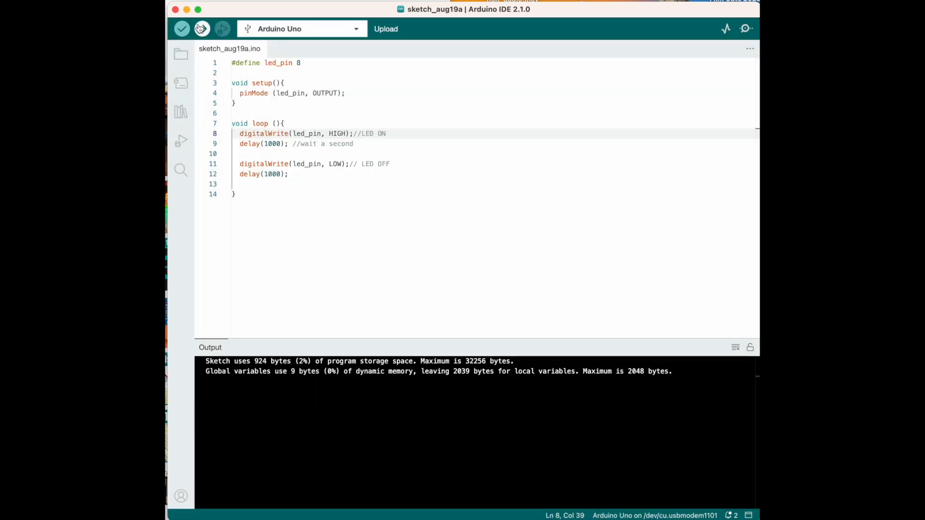
Upload the LED ON/OFF blink sketch to the Arduino Uno
click(202, 29)
text(0)
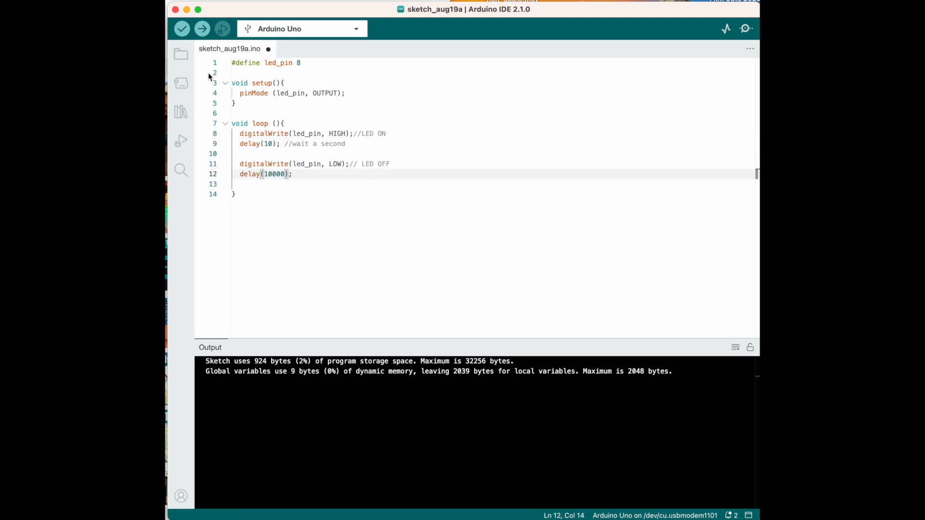
Compile and upload the version with 10 ms on and 10000 ms off delays
click(182, 29)
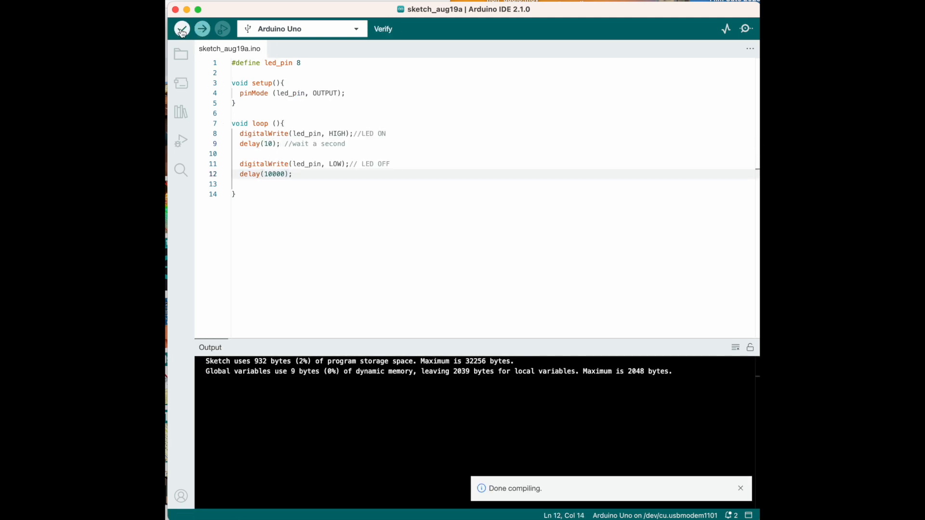
click(202, 29)
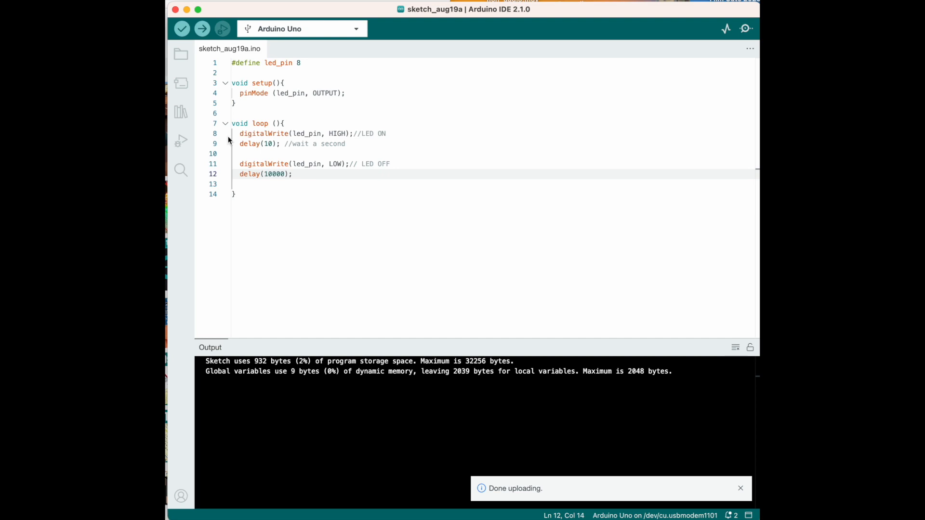
click(741, 489)
text(00)
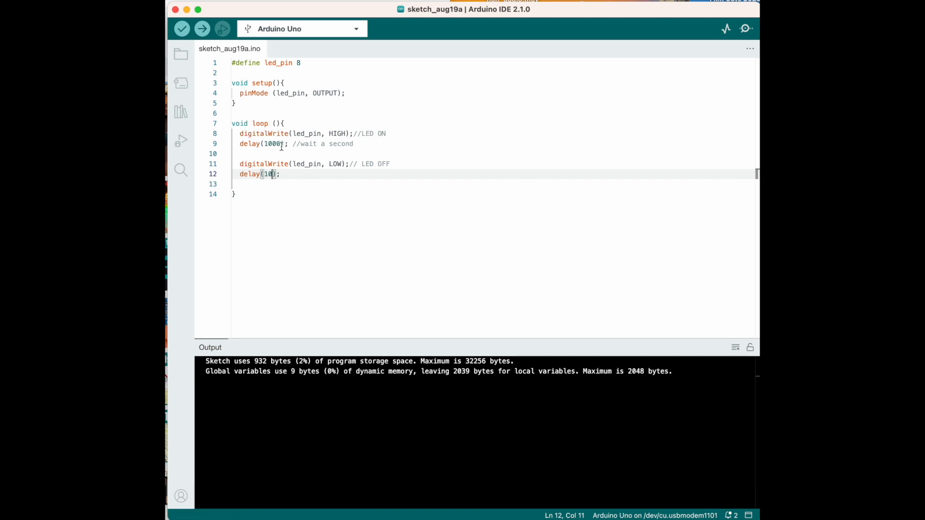
Upload the sketch with both loop delays set to 10 ms
click(202, 29)
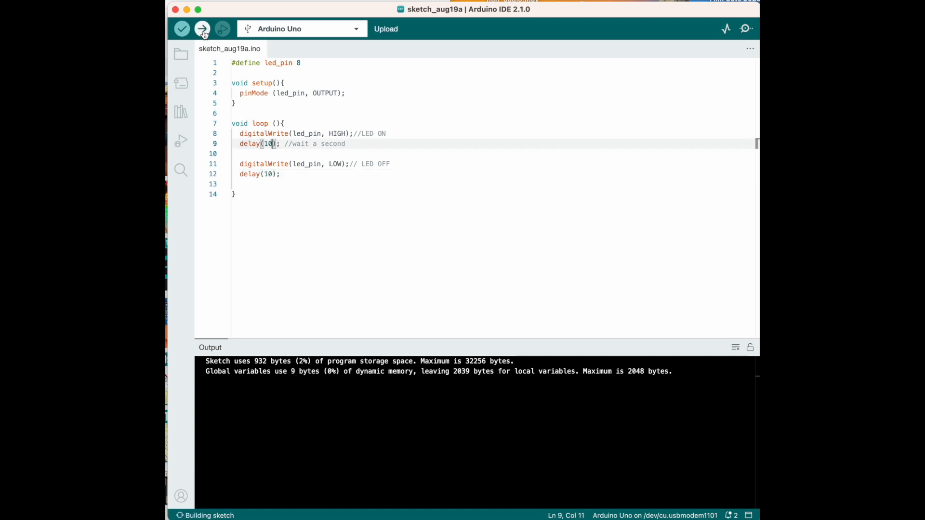
click(202, 29)
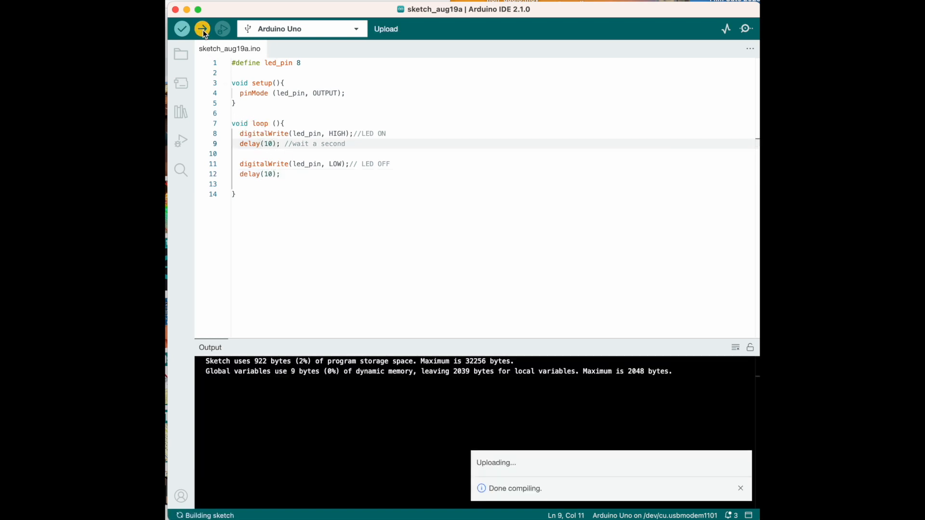